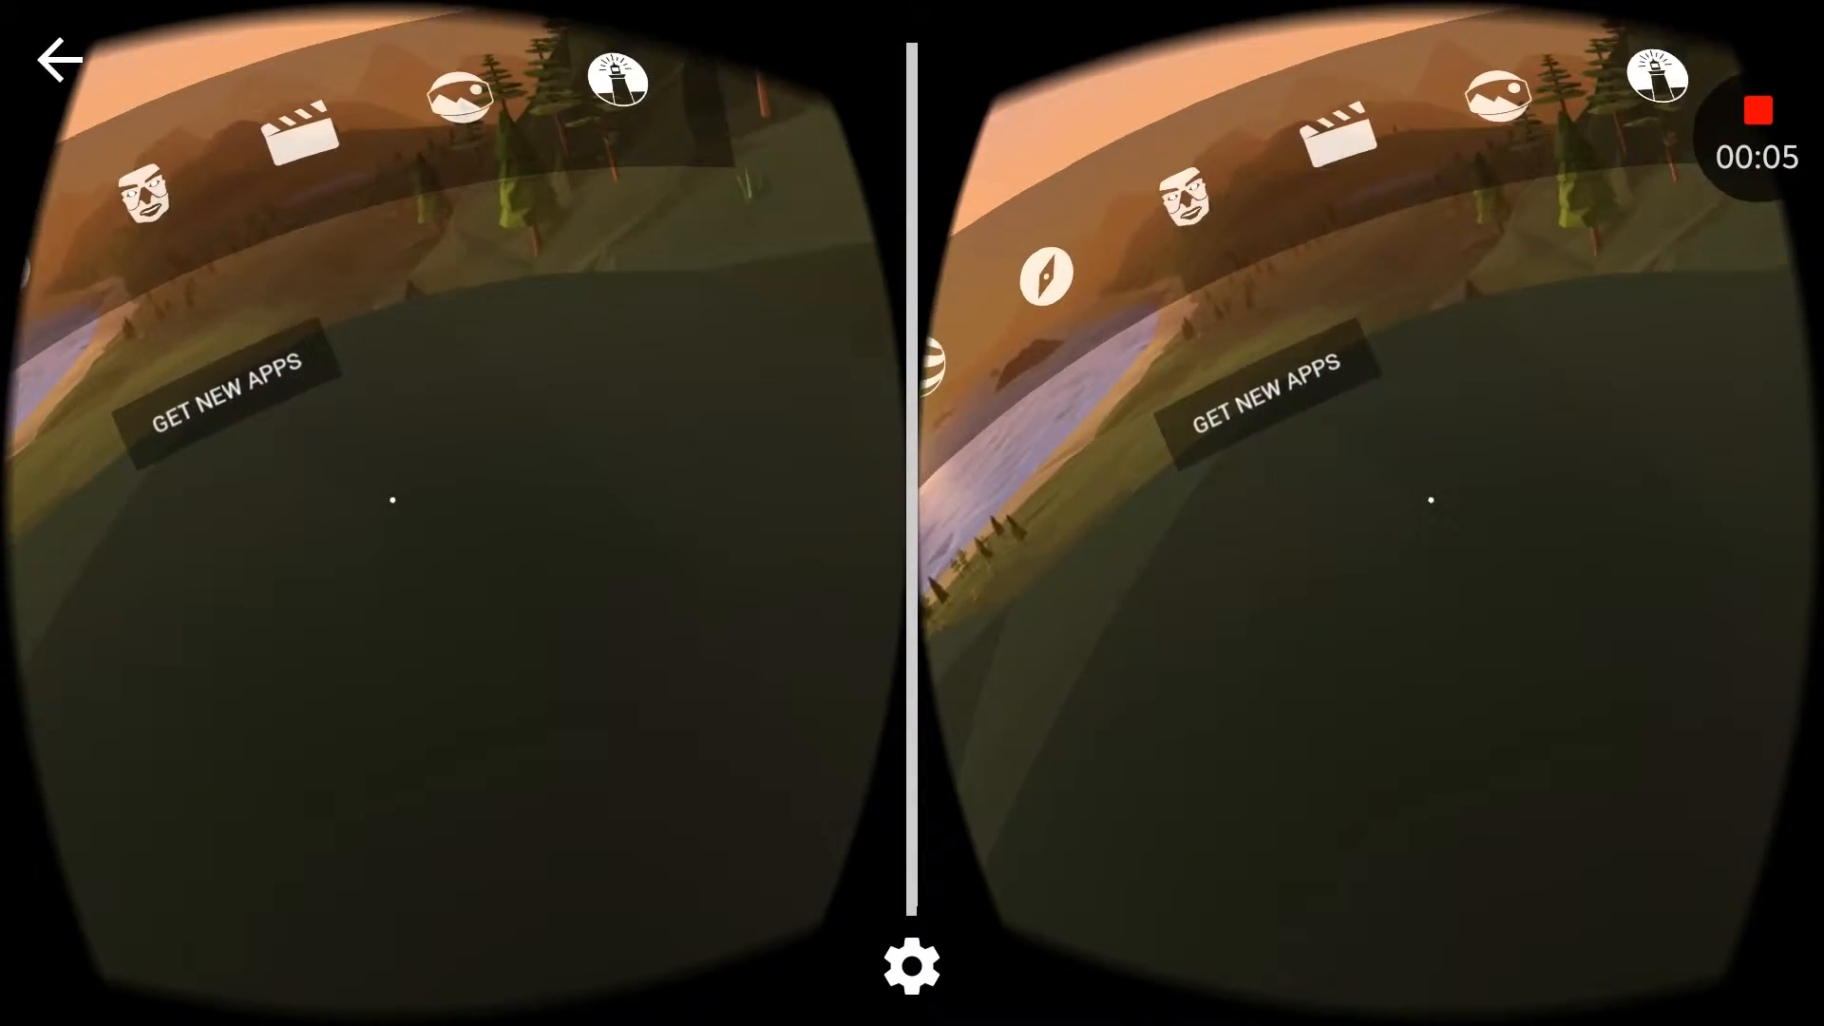
pyautogui.moveTo(912, 501)
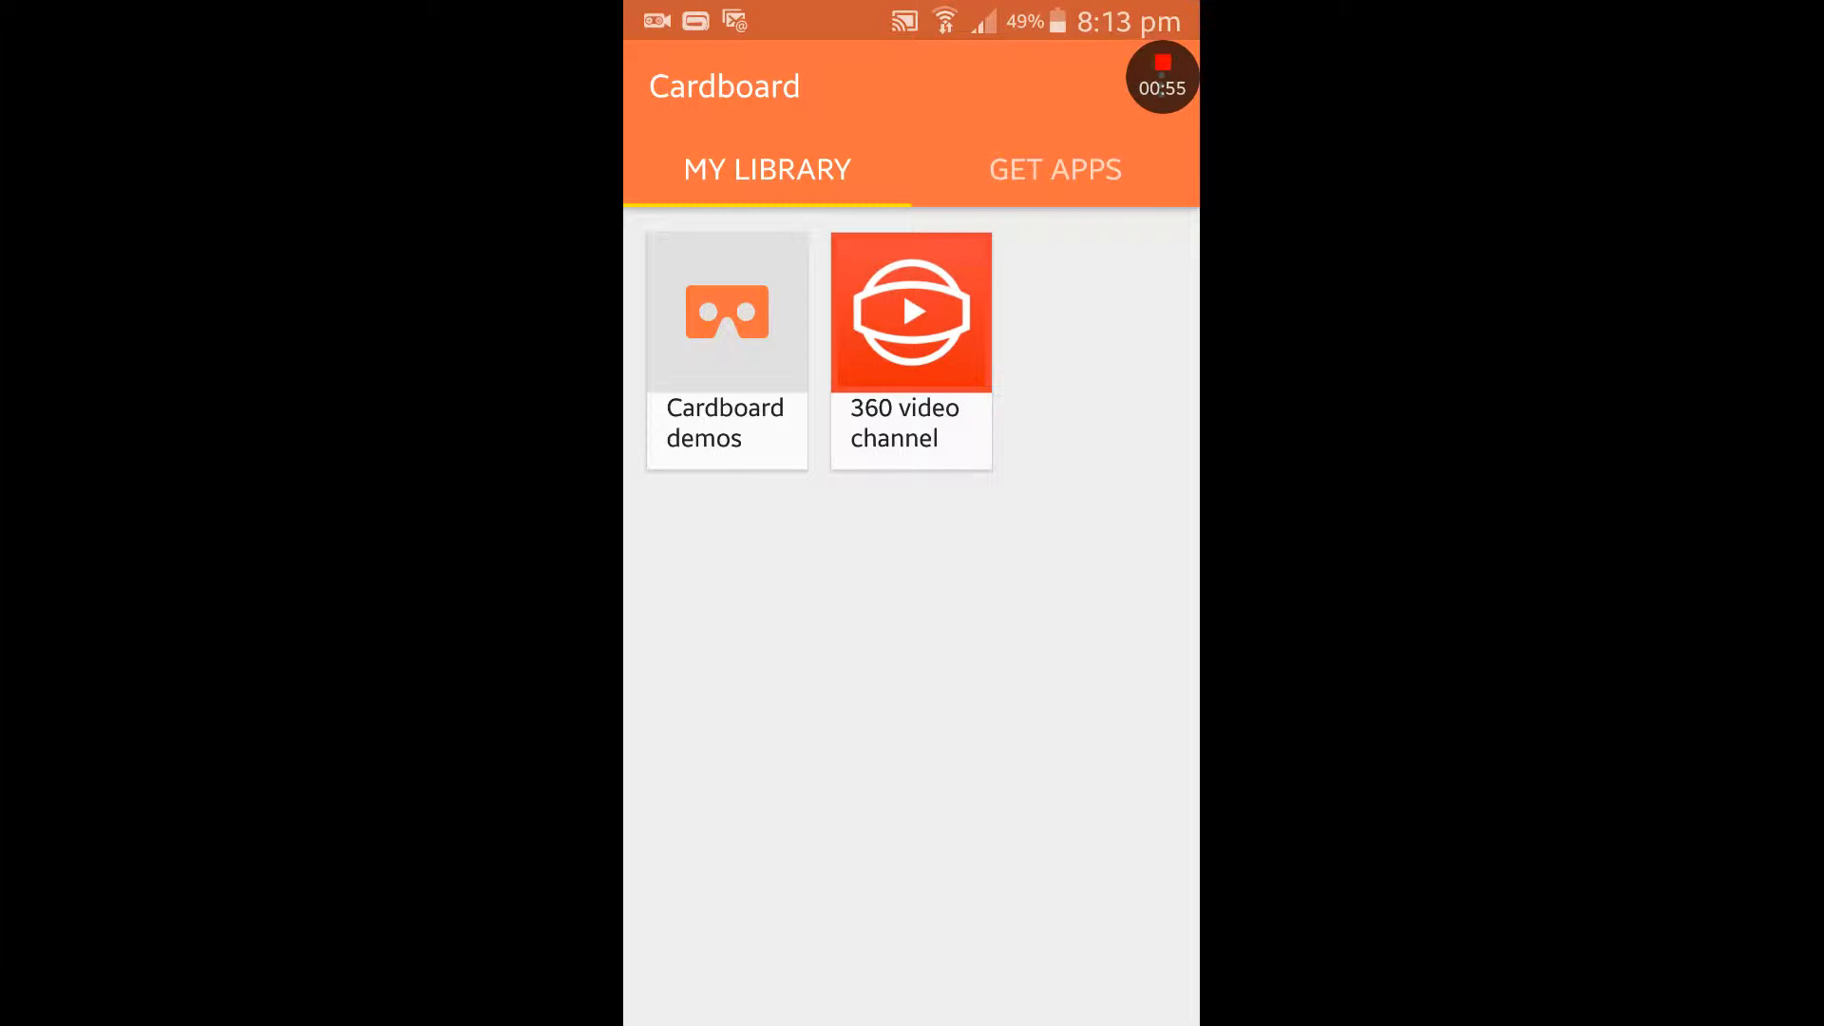
# - Show the Android app switcher listing Cardboard and YouTube's Virtual Reality channel
pyautogui.click(911, 311)
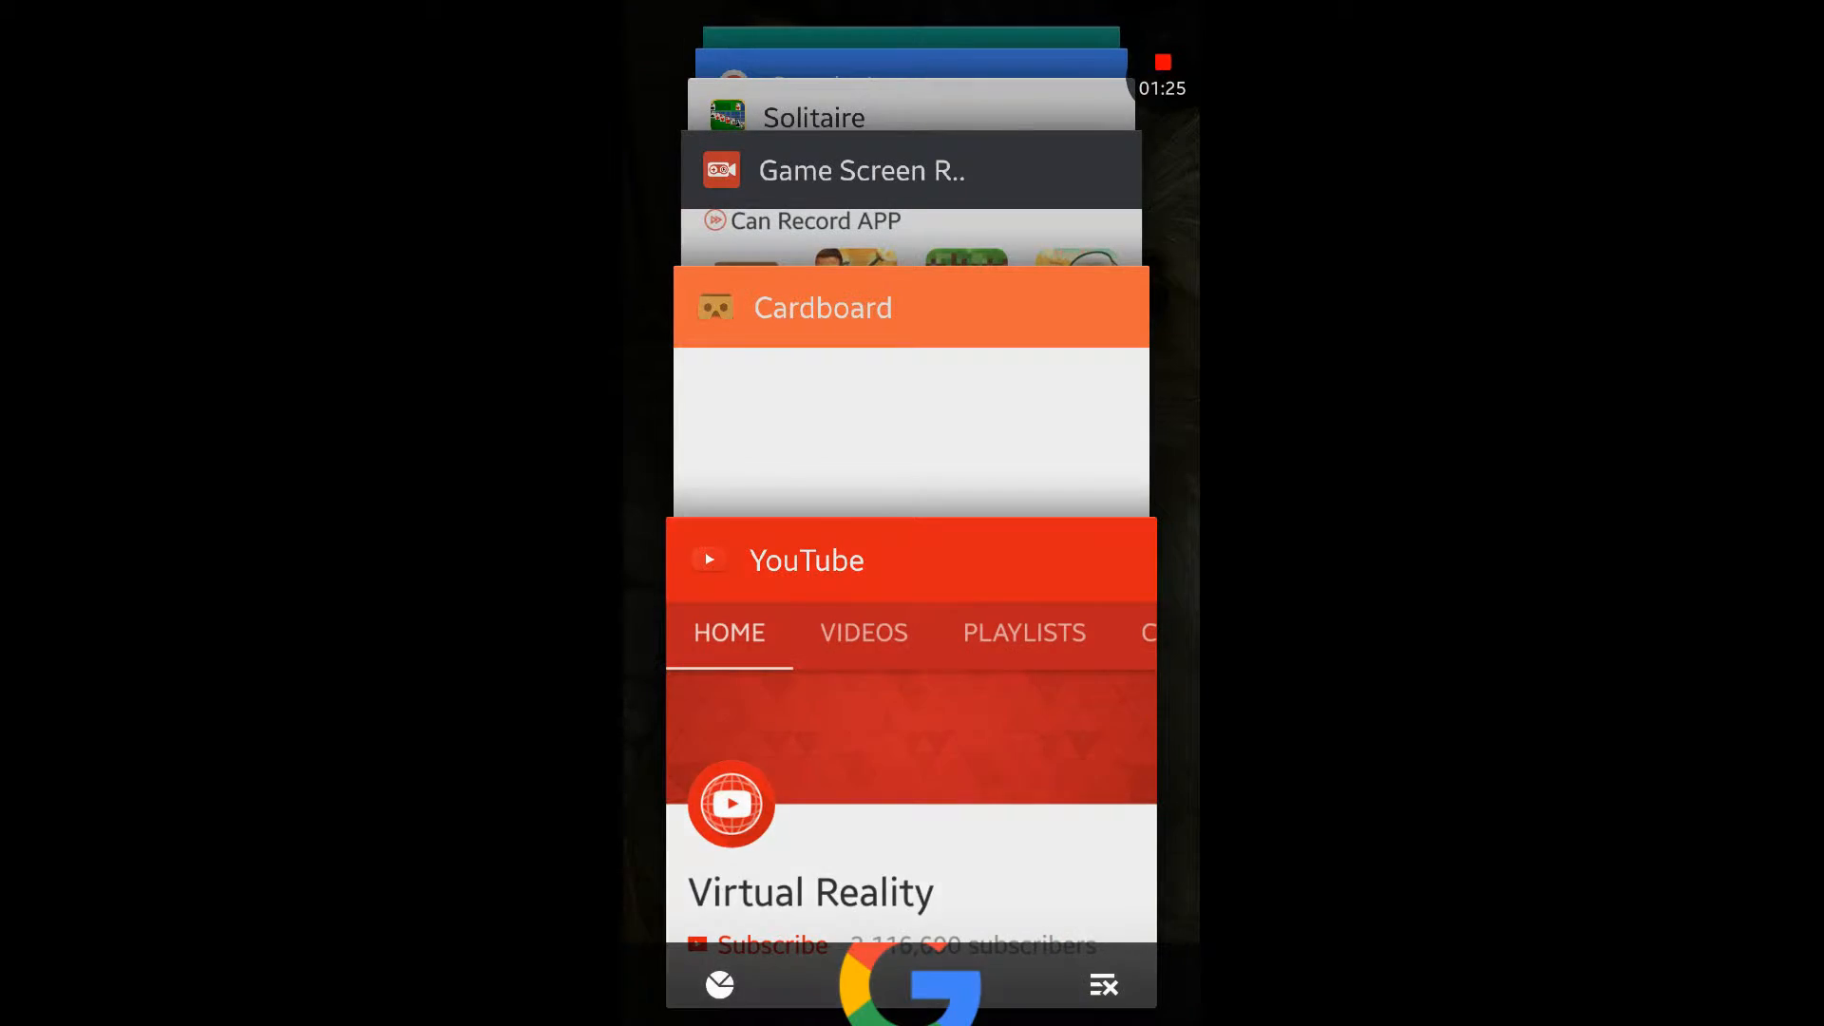
# - Reopen the Cardboard library with its demos and 360 video channel from the switcher
pyautogui.click(911, 307)
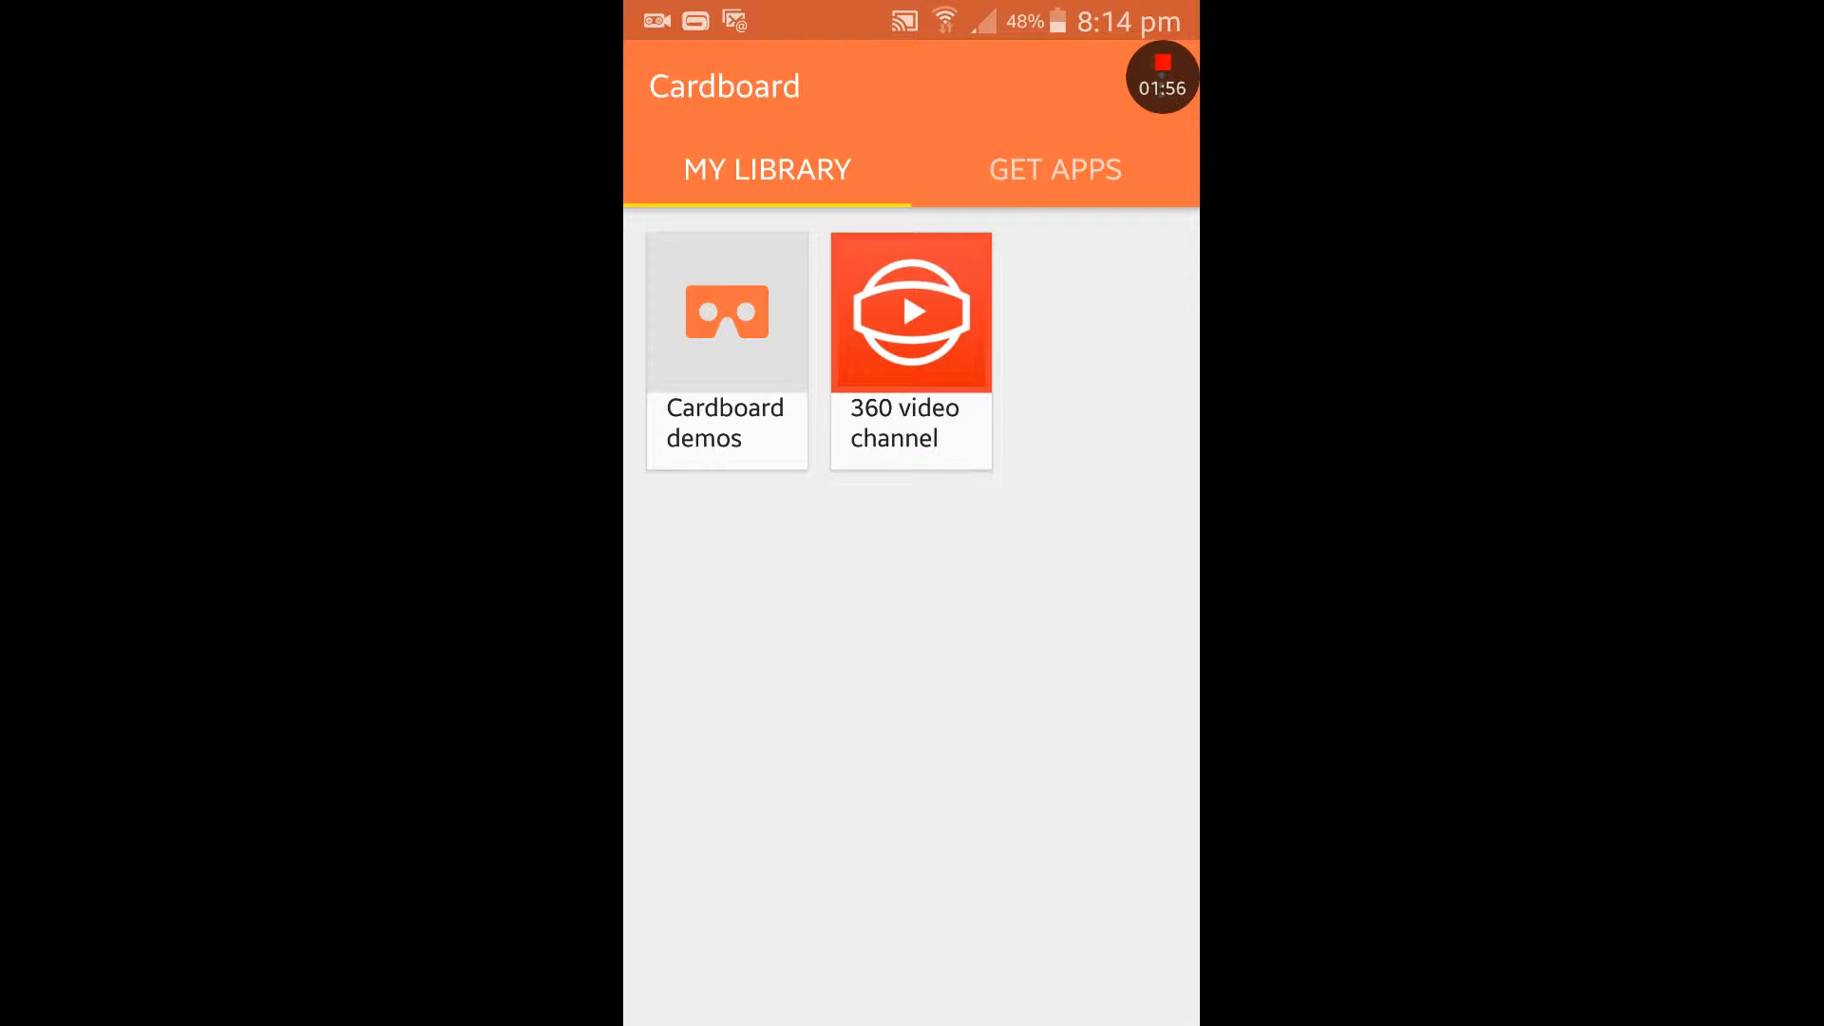
# - Launch the split-screen VR home scene with app icons over the hillside landscape
pyautogui.click(725, 351)
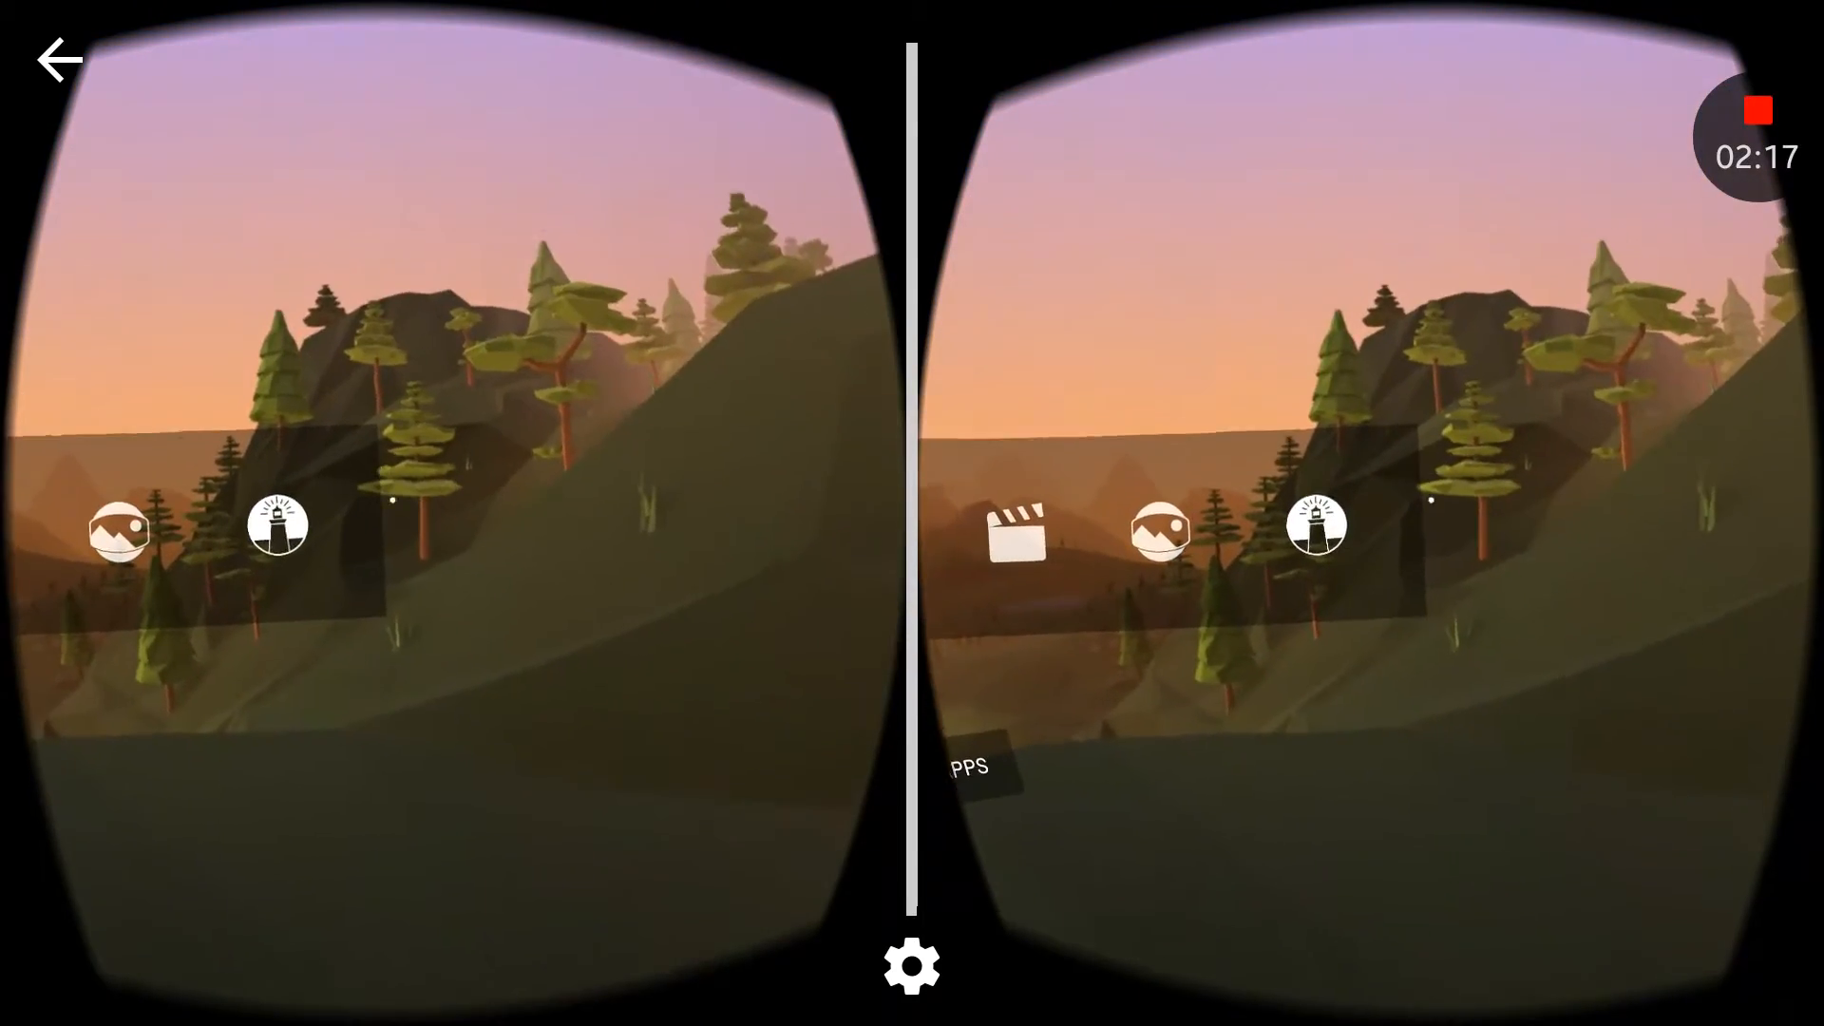
pyautogui.moveTo(912, 513)
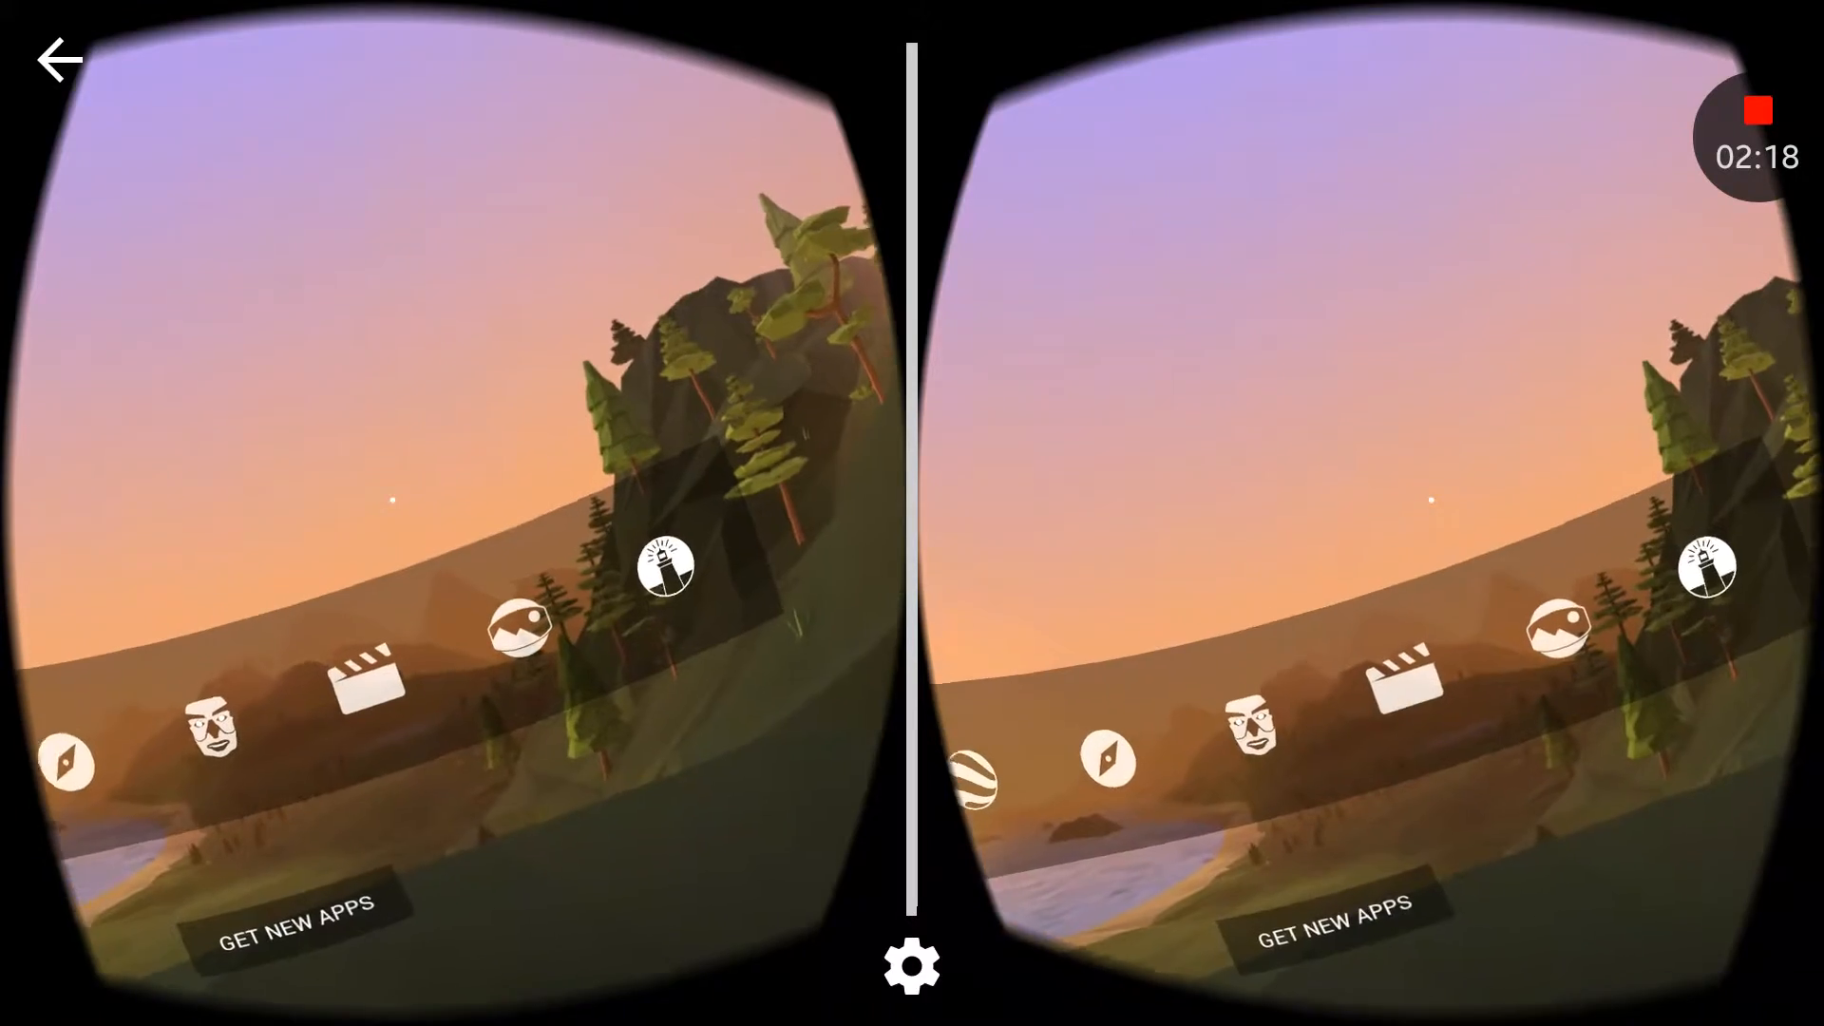